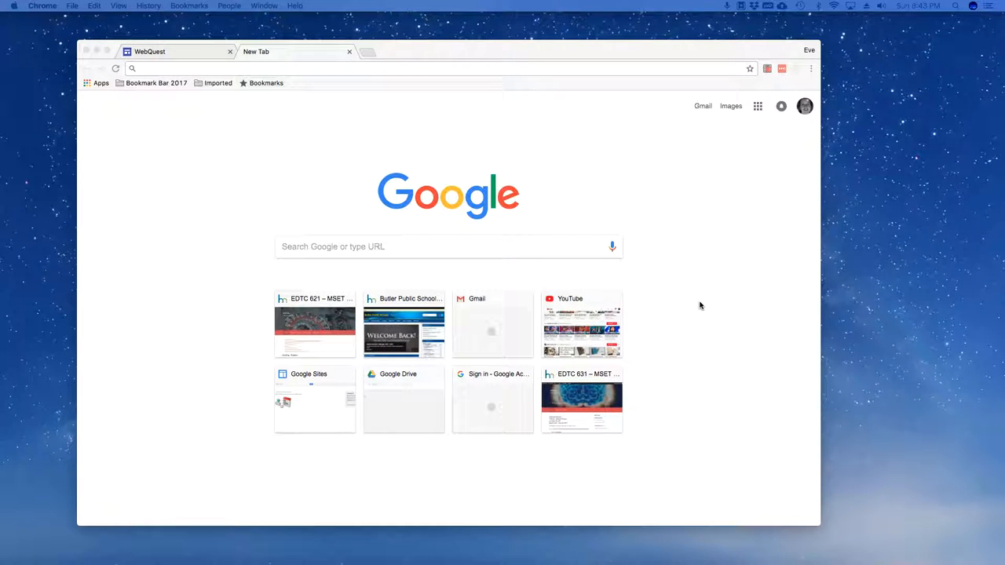
mouse_move(311, 122)
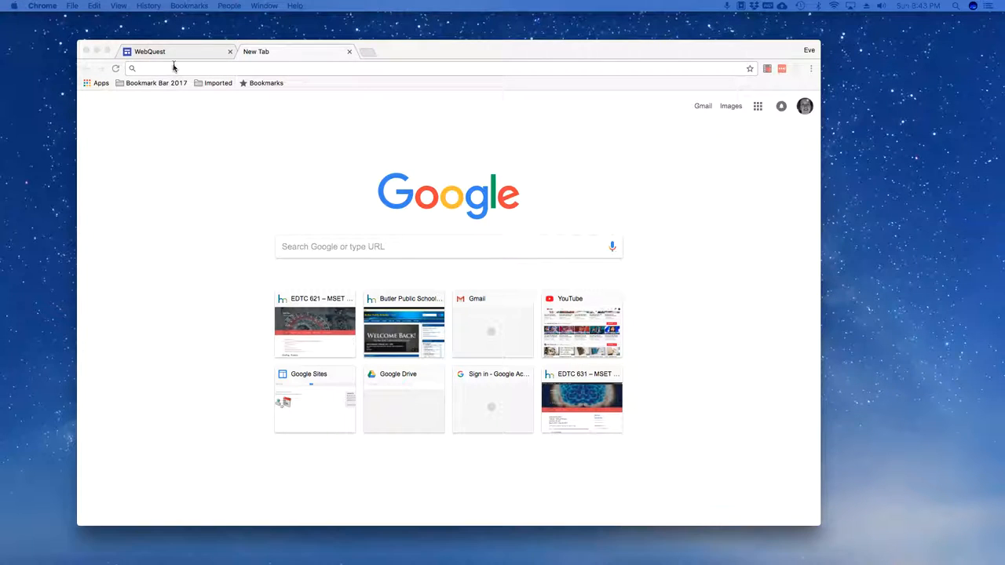
Go to sites.google.com in the new Chrome tab.
text(sites.google.com)
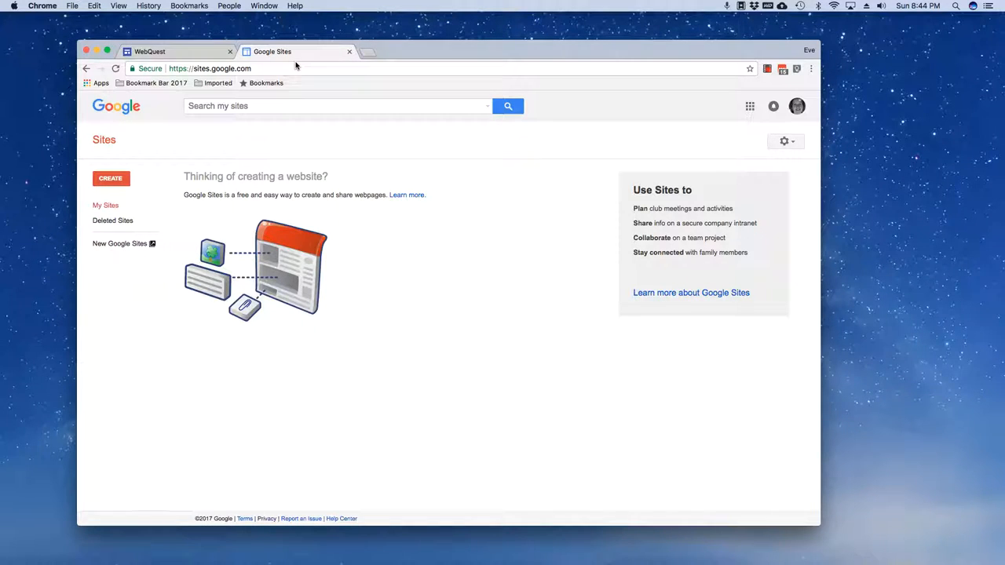
mouse_move(163, 229)
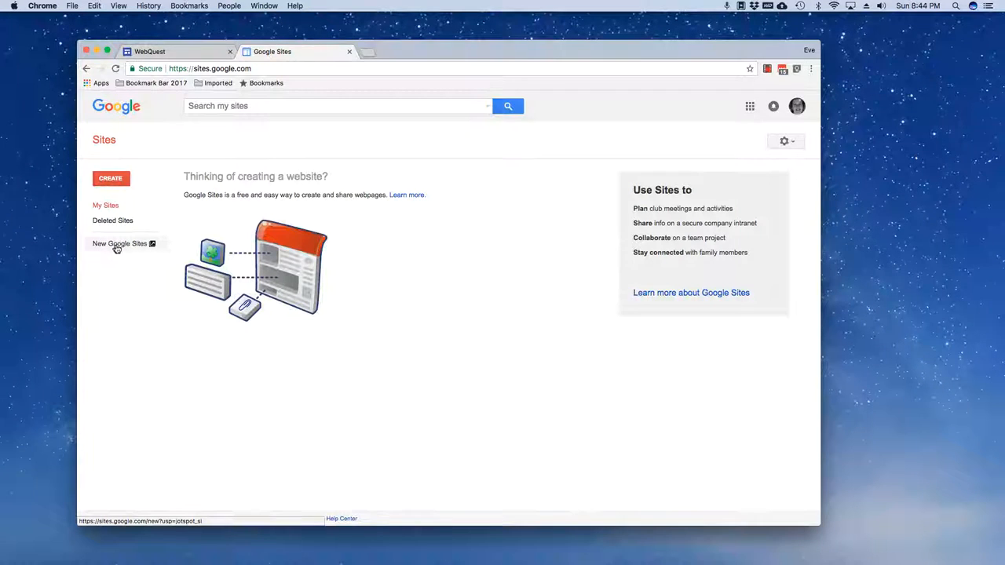
Show the new Google Sites list with WebQuest and MSET Sample Portfolio.
click(119, 244)
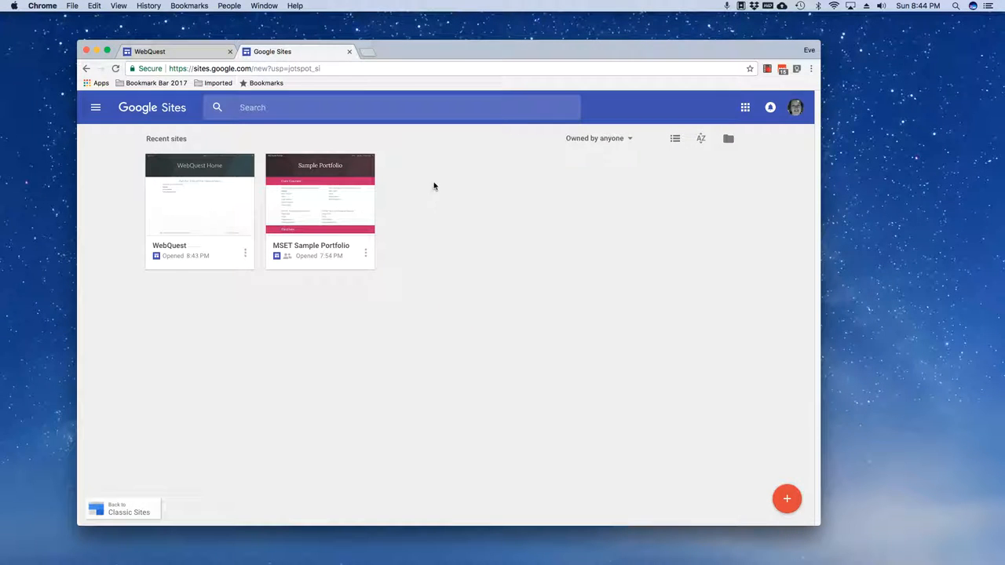
mouse_move(308, 195)
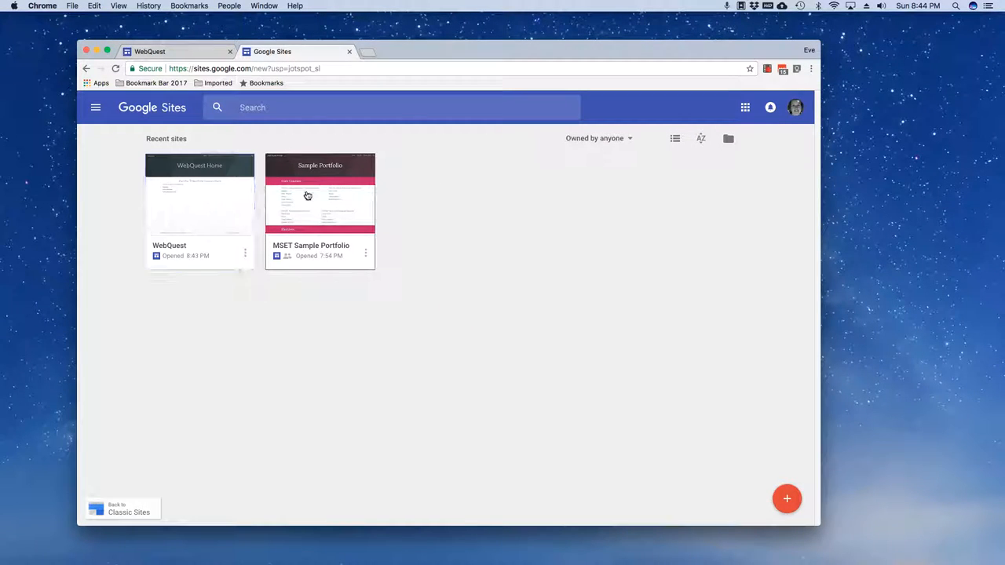
mouse_move(372, 242)
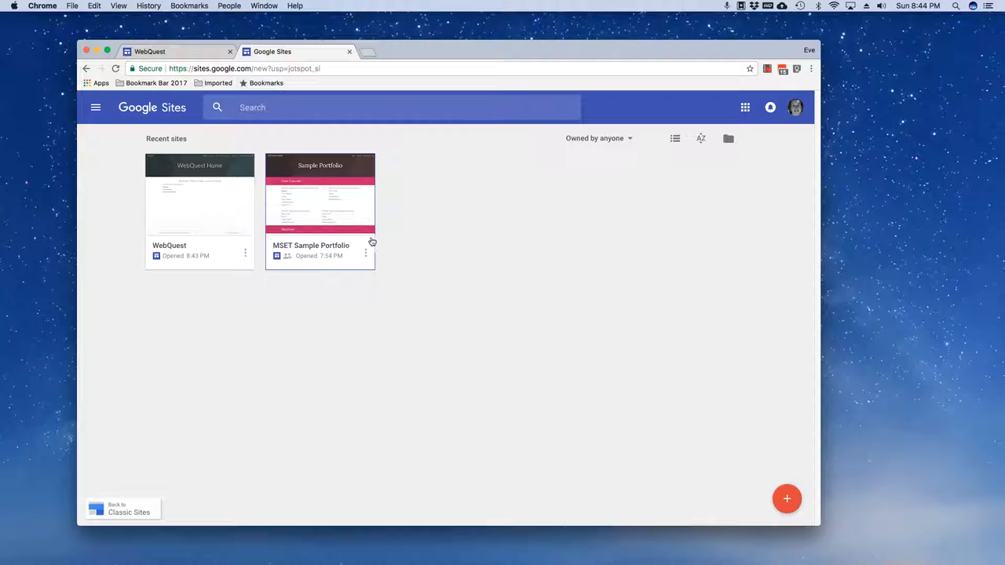
mouse_move(223, 153)
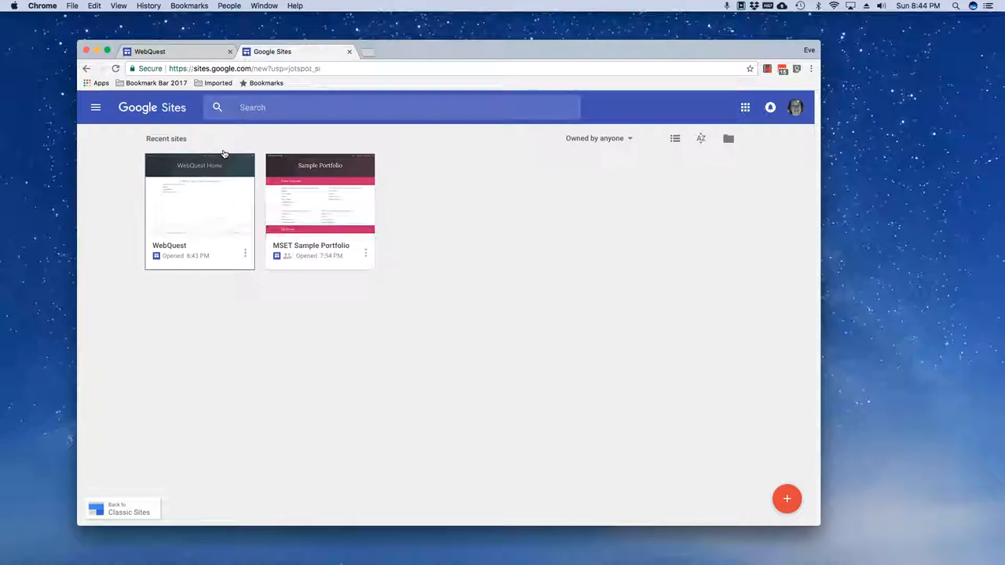
mouse_move(318, 185)
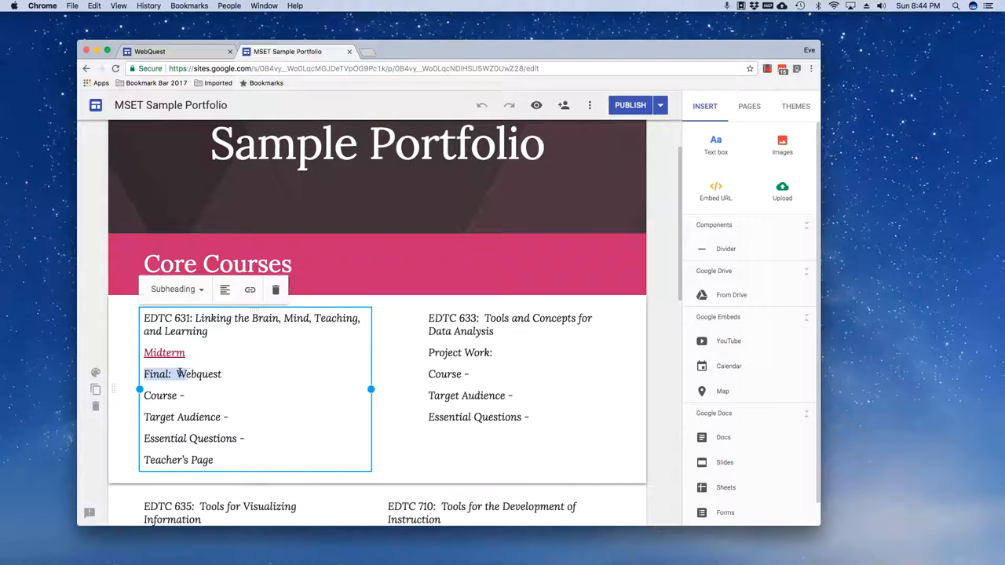
Select the word 'Webquest' in the Final line of the portfolio.
double_click(198, 374)
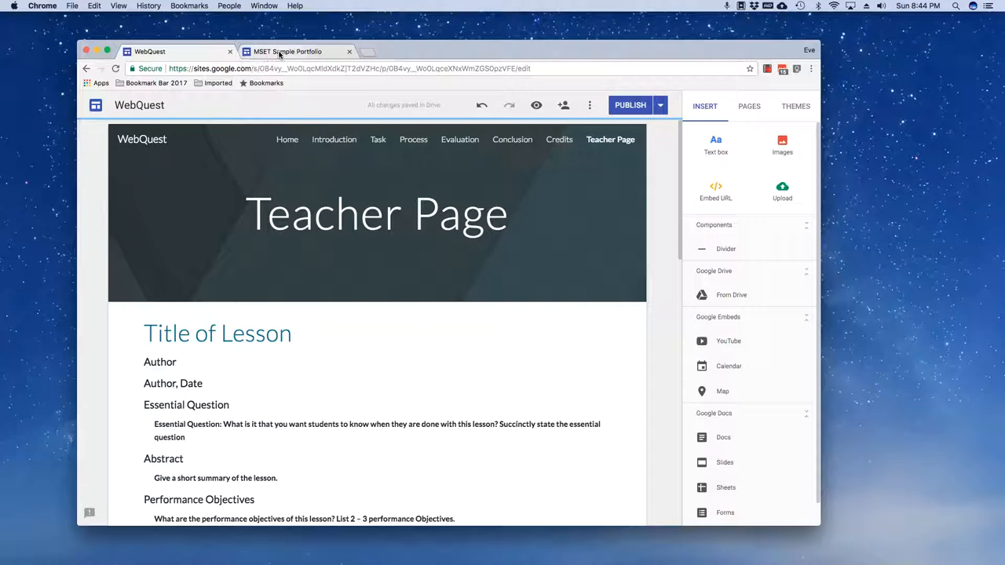
Republish the WebQuest site and choose to view the published site.
click(160, 50)
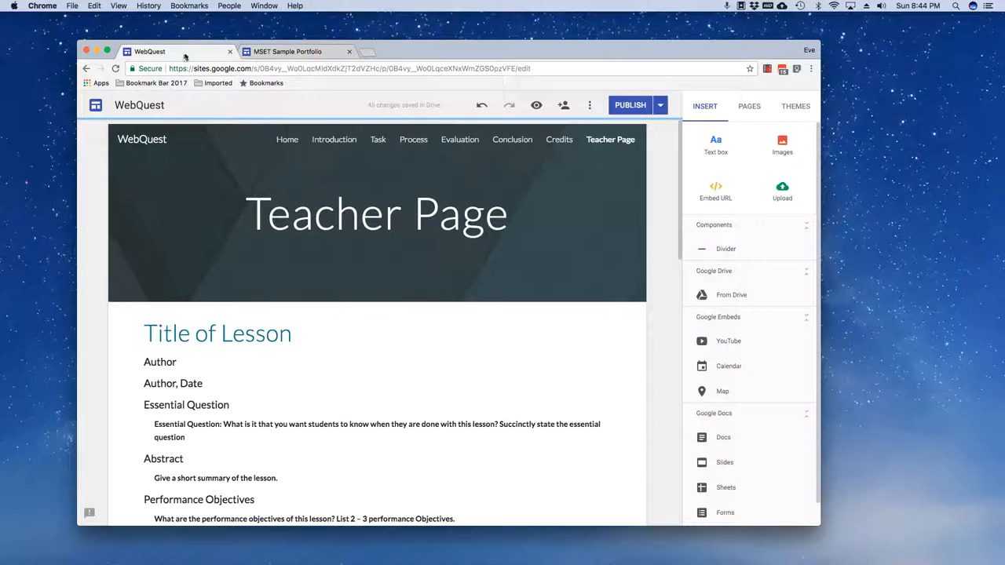
click(292, 50)
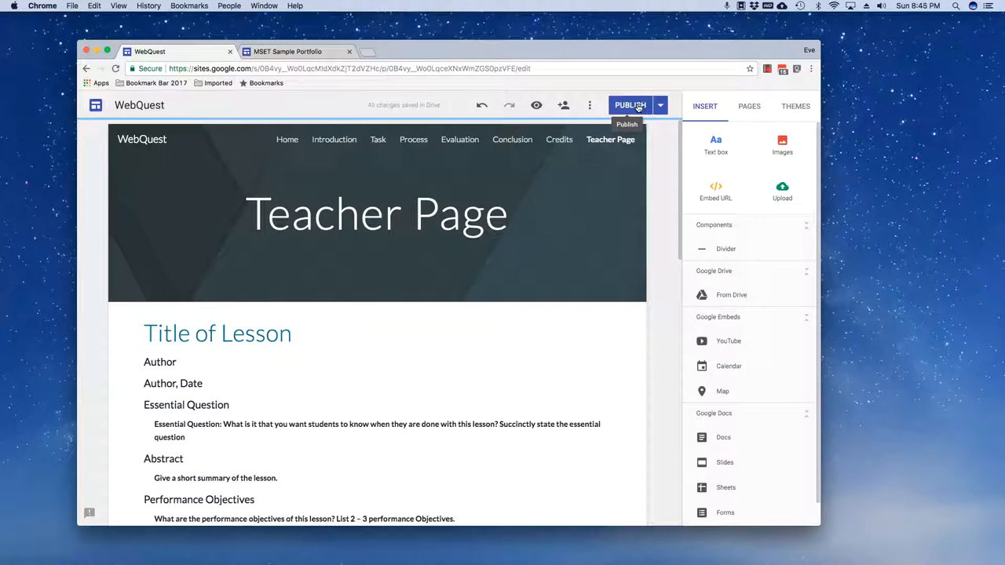
click(630, 103)
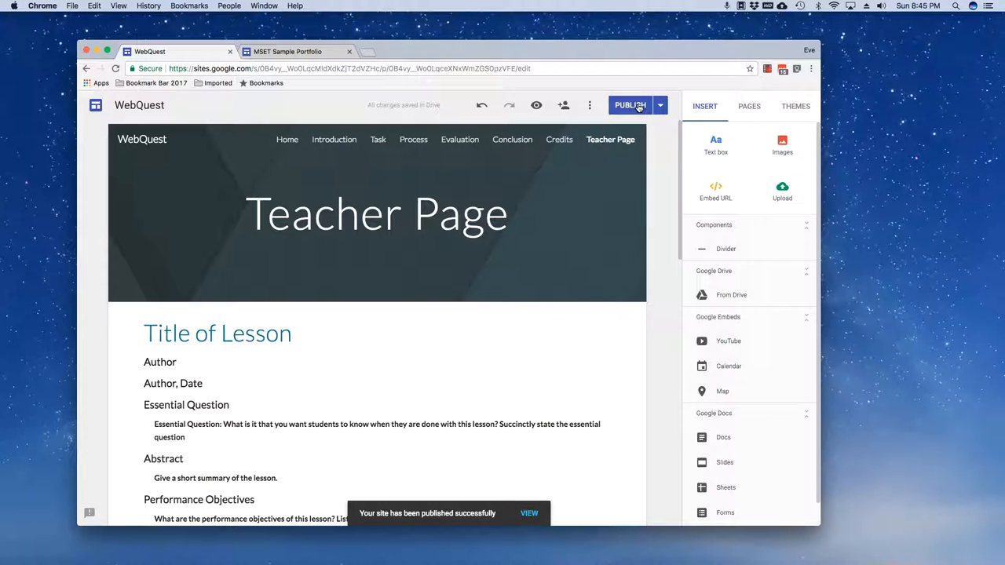
mouse_move(660, 104)
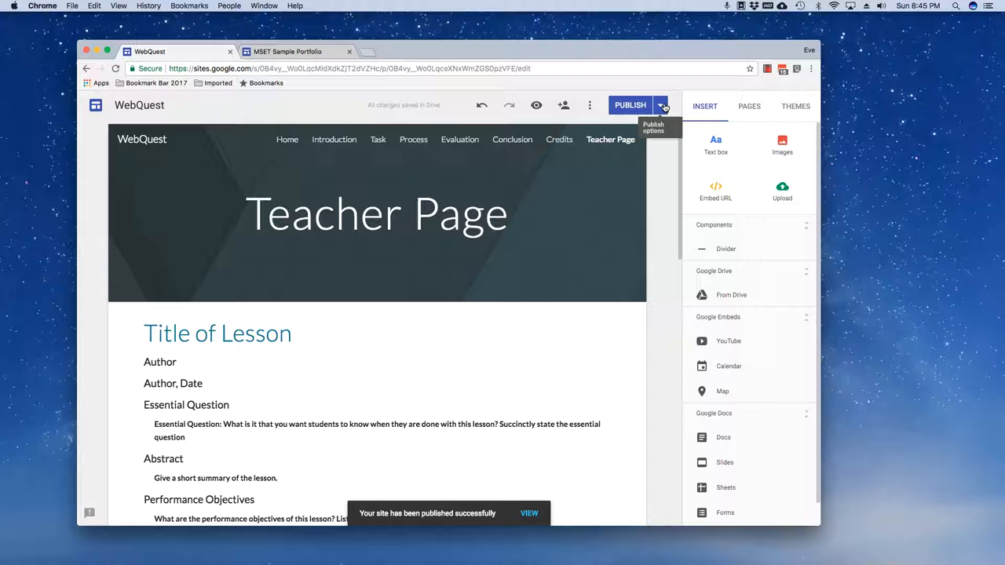
click(663, 104)
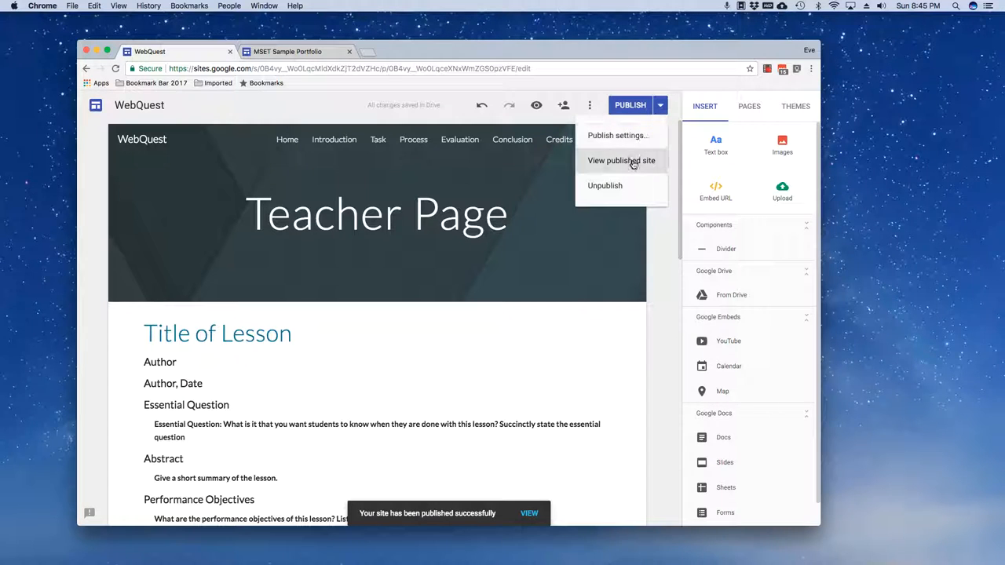
click(622, 160)
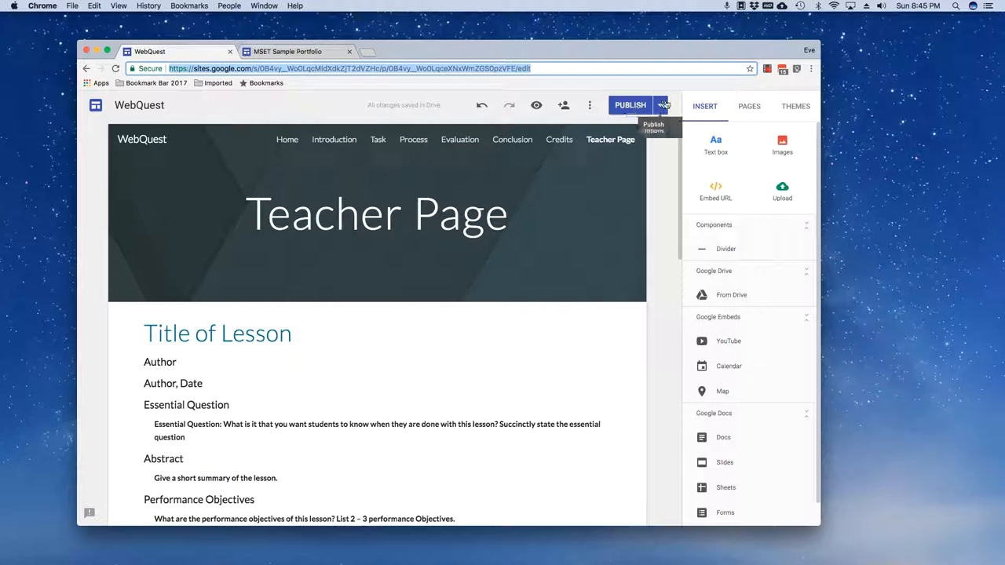
View the published WebQuest site and go to its Home page to copy the URL.
click(666, 103)
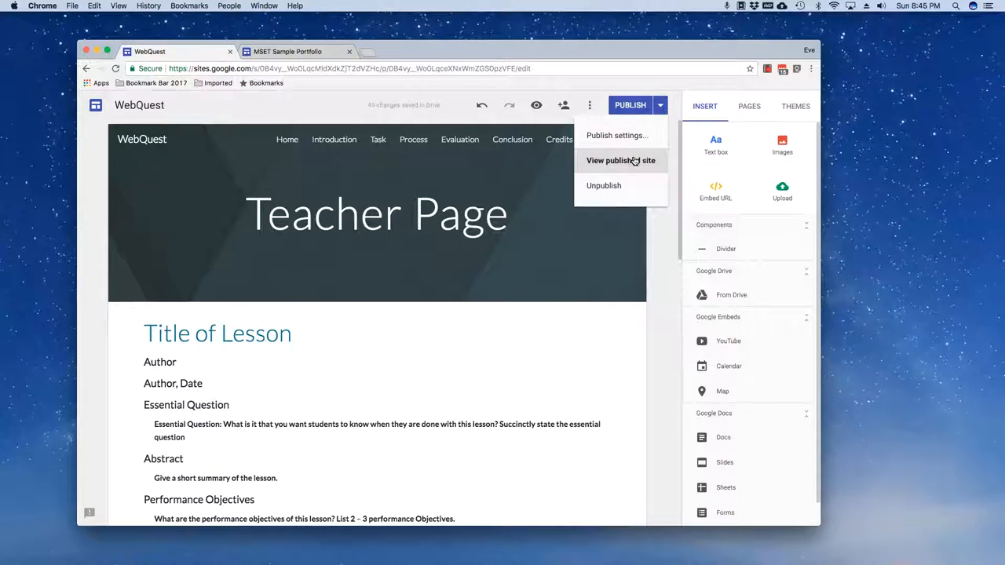
click(620, 160)
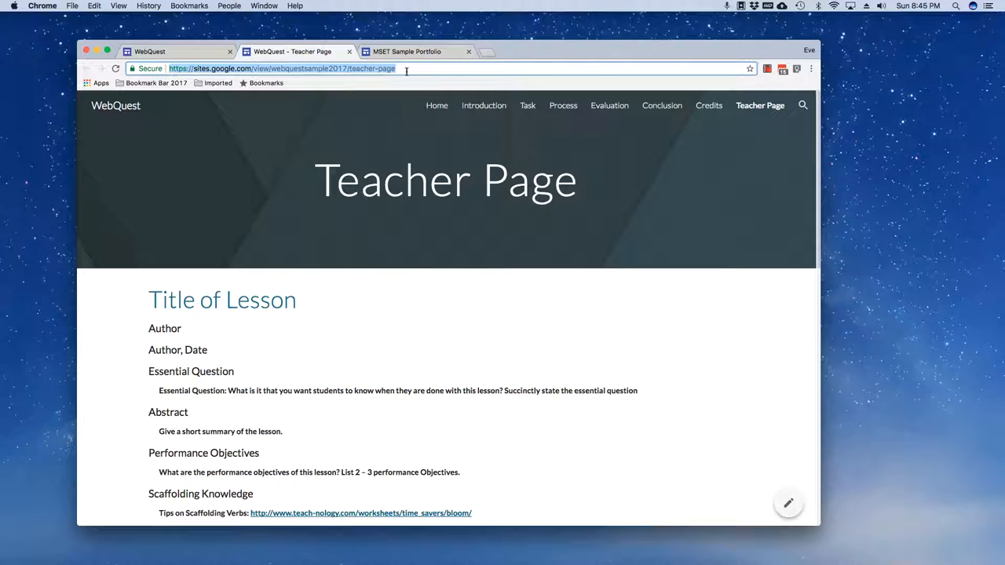
mouse_move(199, 37)
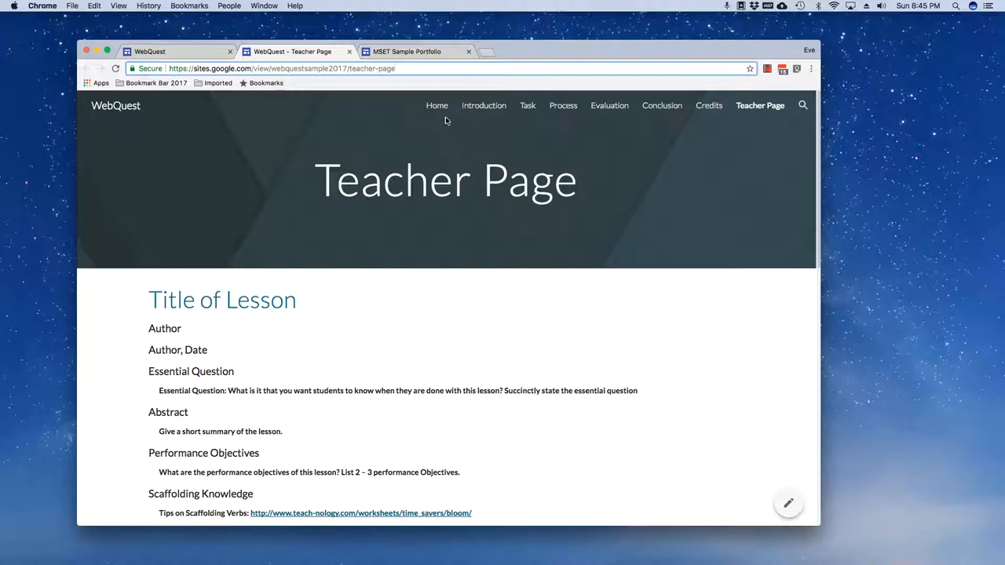
click(436, 105)
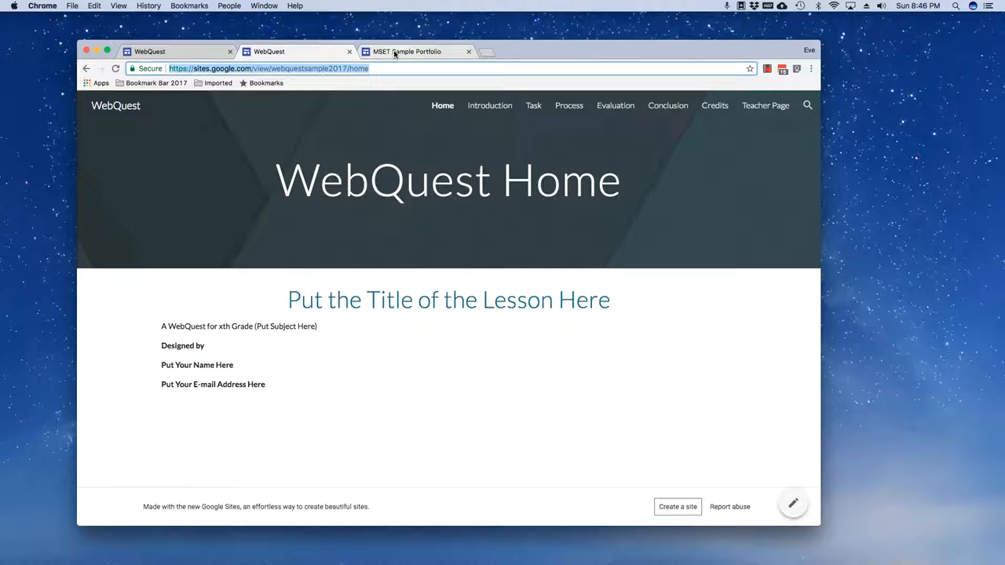
Link 'Webquest' in the portfolio to the WebQuest home URL and republish.
click(414, 50)
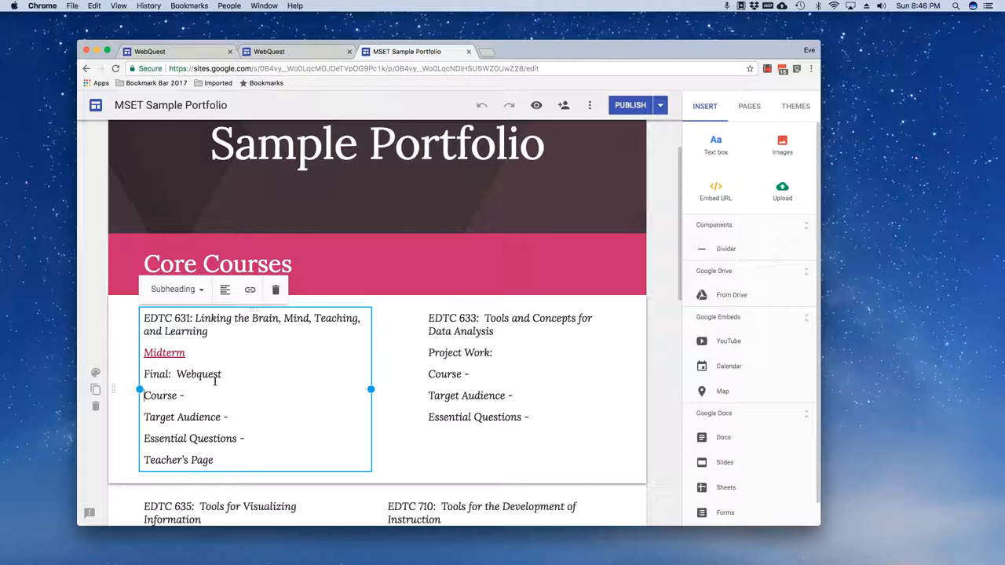
double_click(198, 374)
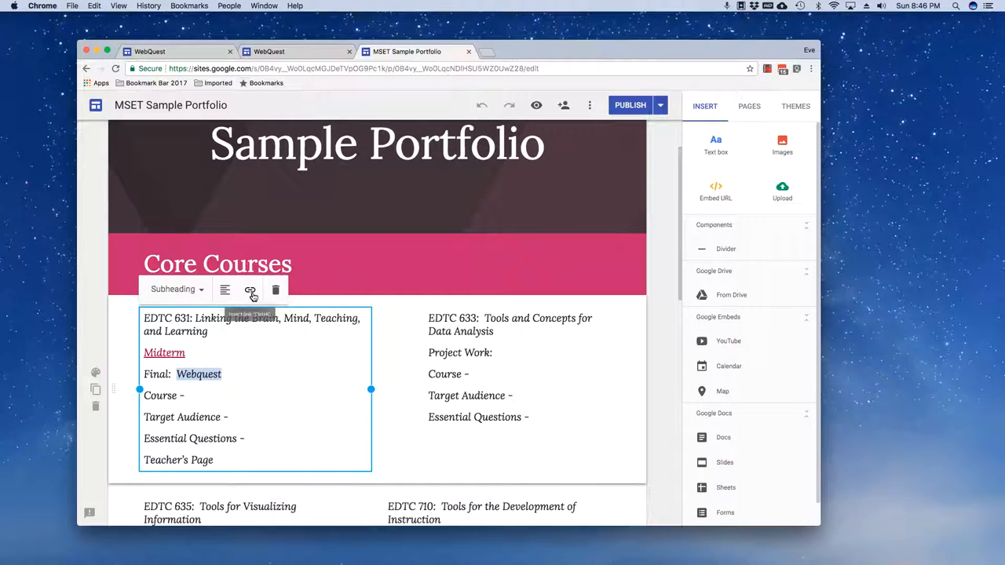
click(249, 289)
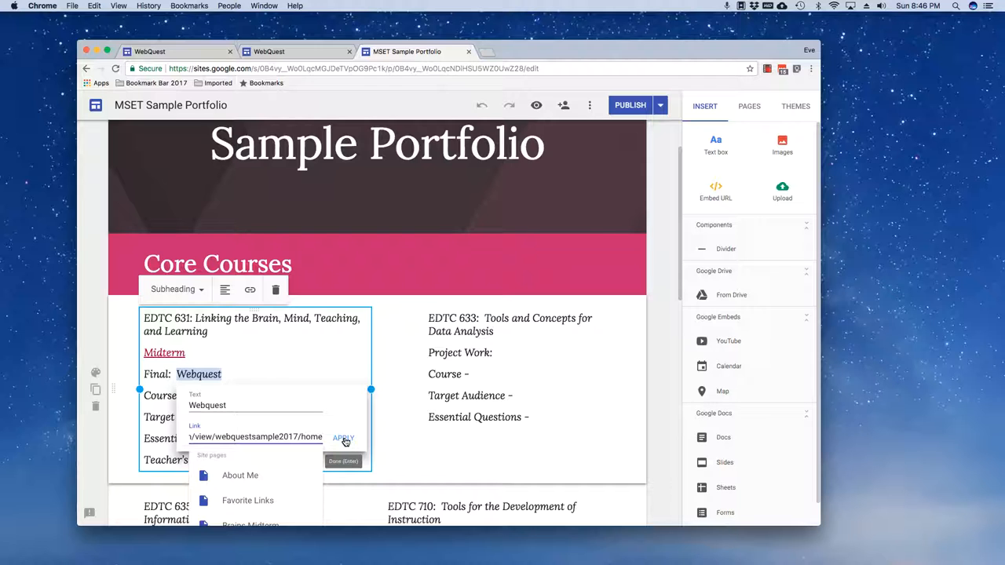
click(344, 437)
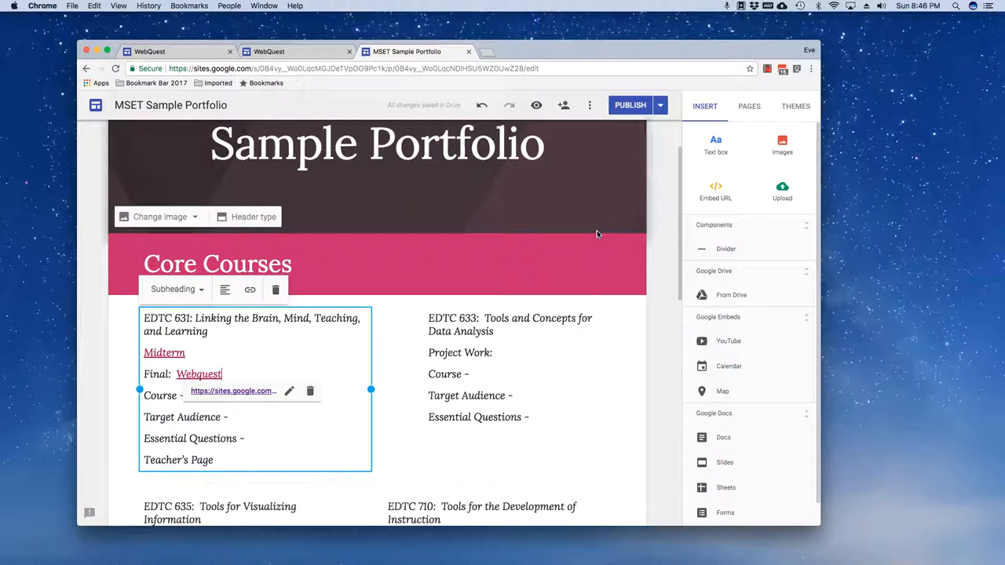
click(630, 104)
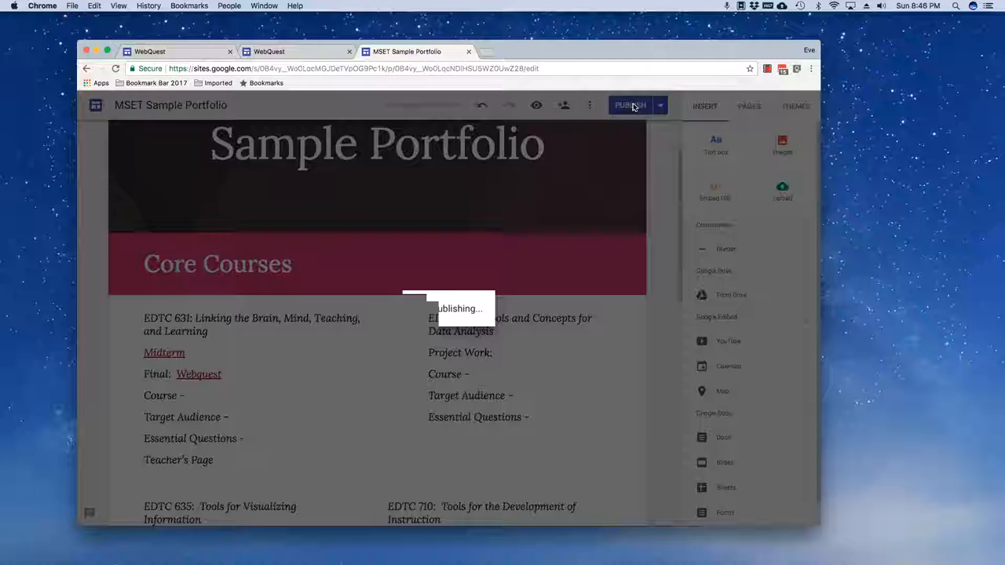
Finish publishing the portfolio and select the EDTC 631 course text box.
click(628, 104)
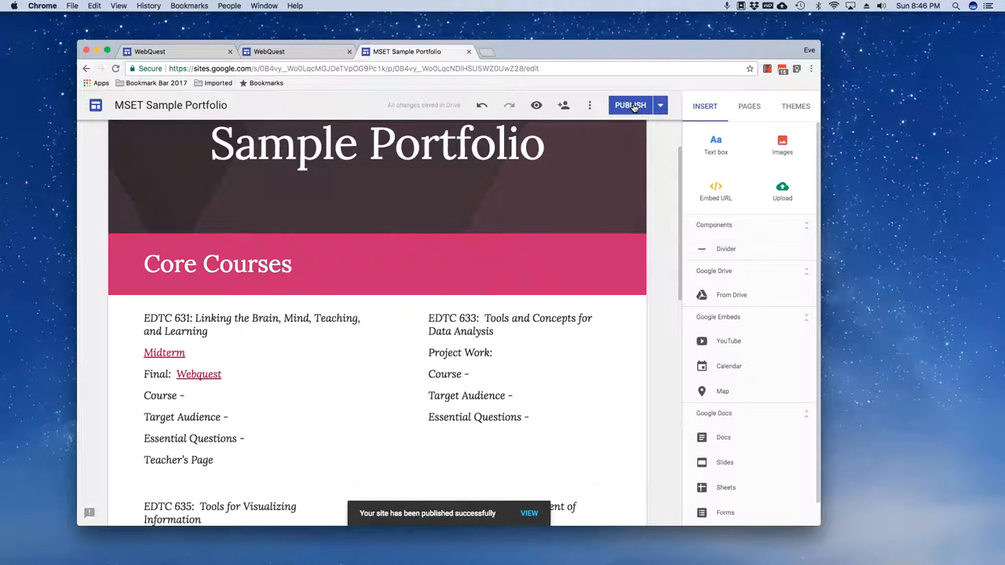
click(217, 264)
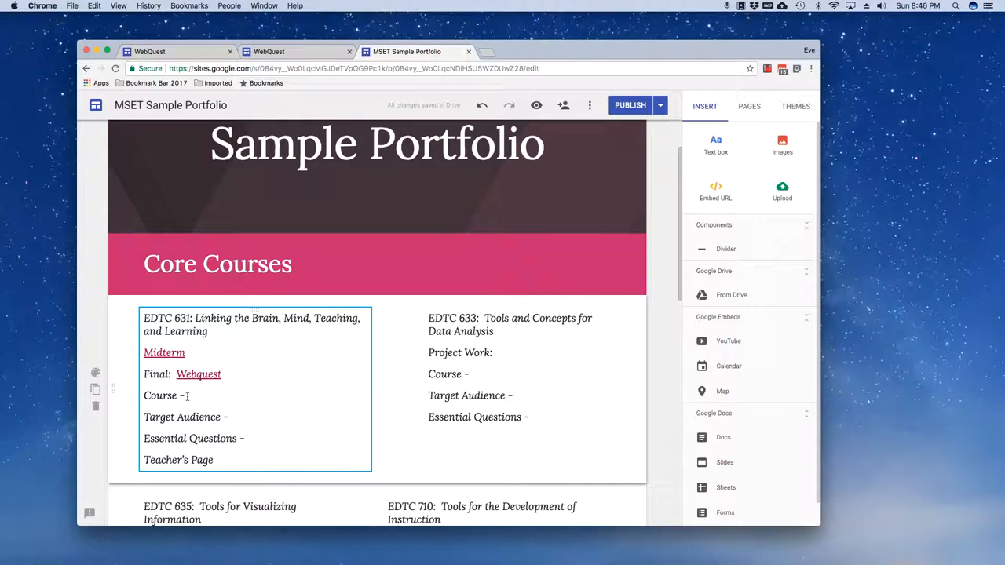
mouse_move(229, 468)
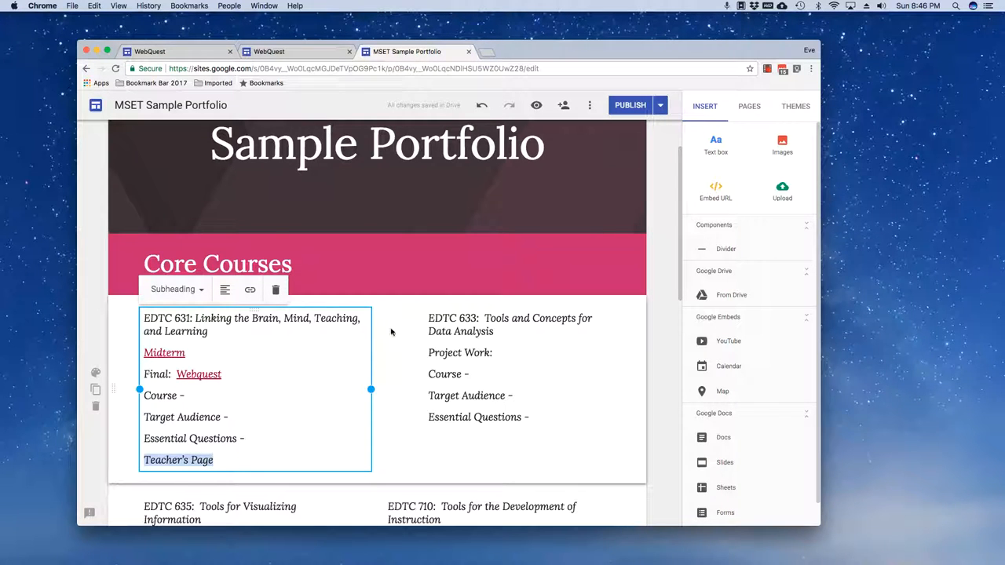
Republish the portfolio and view the published site in a new tab.
click(630, 104)
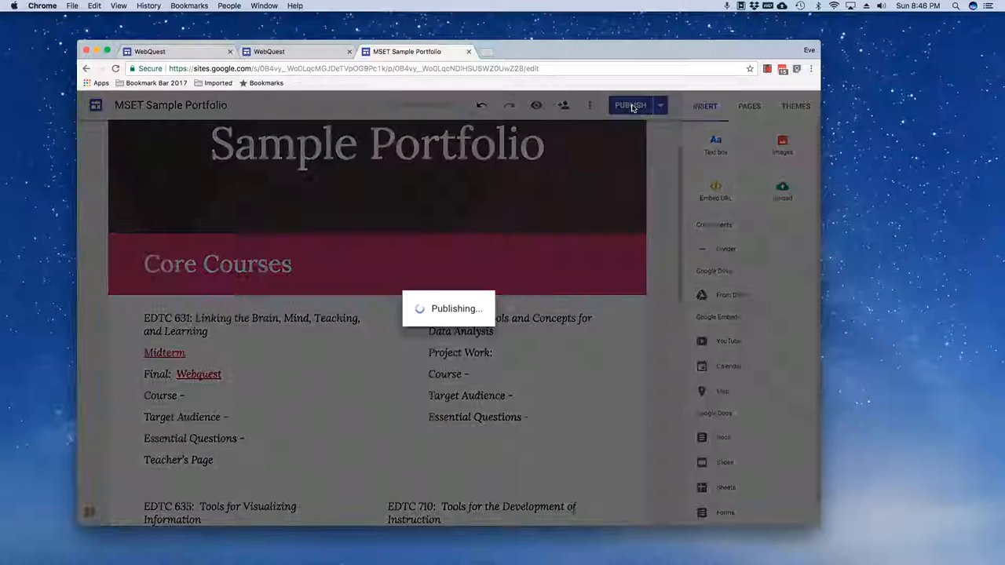
click(630, 104)
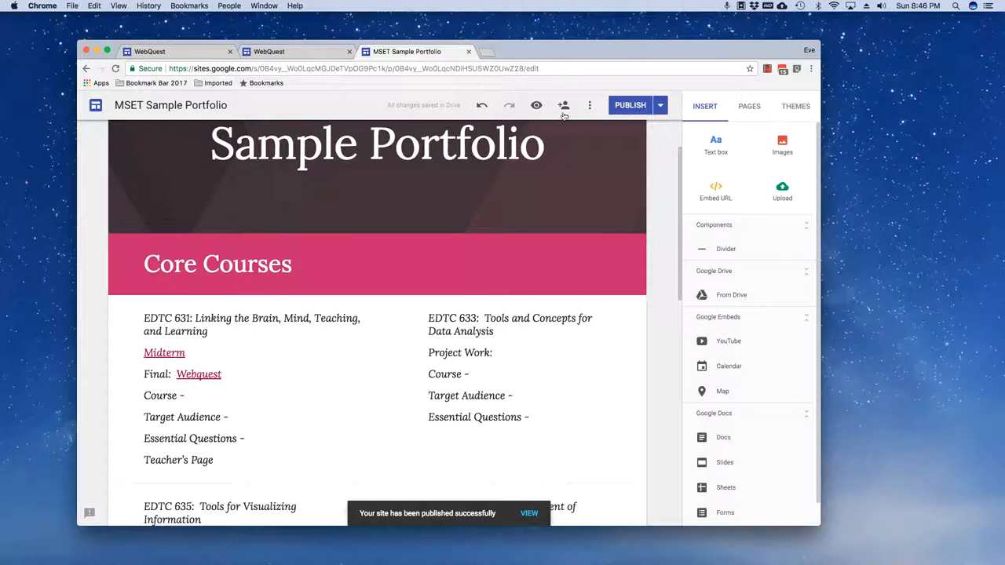
click(659, 104)
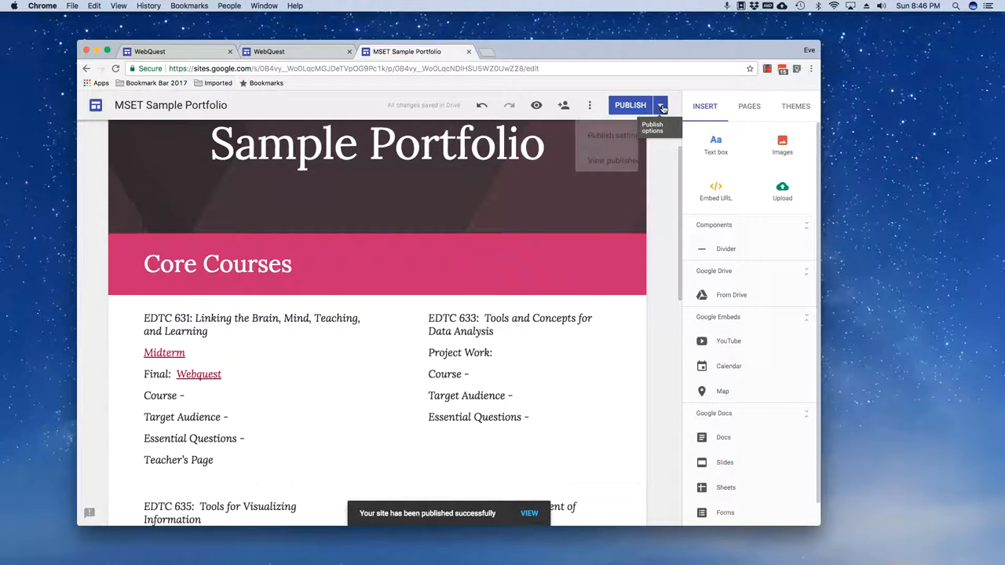
click(528, 512)
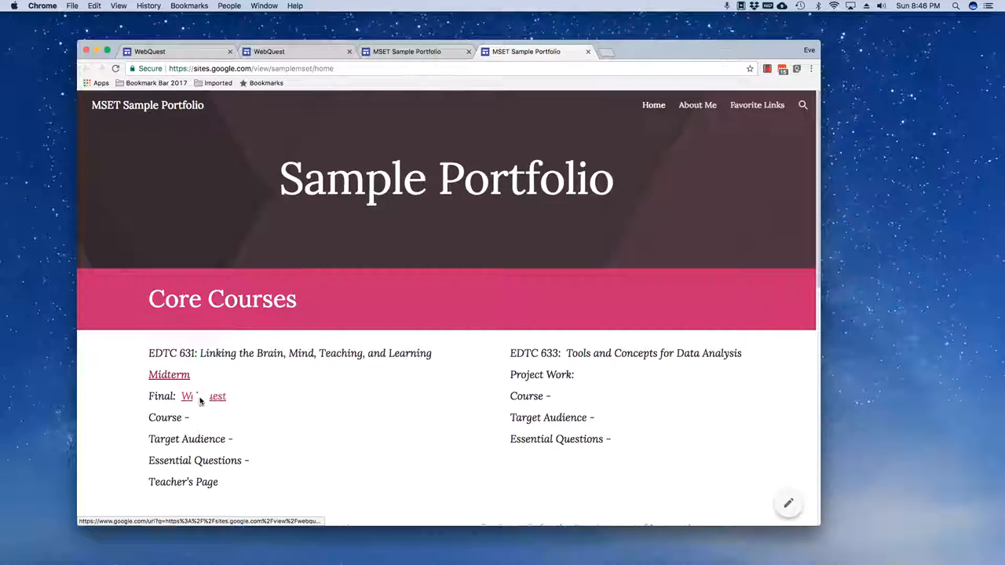
Follow the Webquest link on the live portfolio to the WebQuest Home page.
click(201, 397)
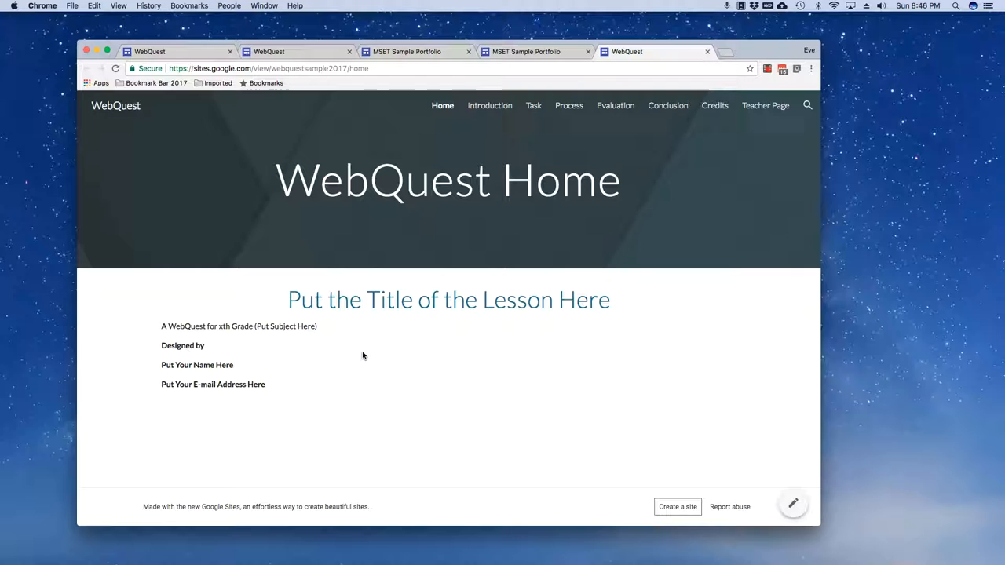